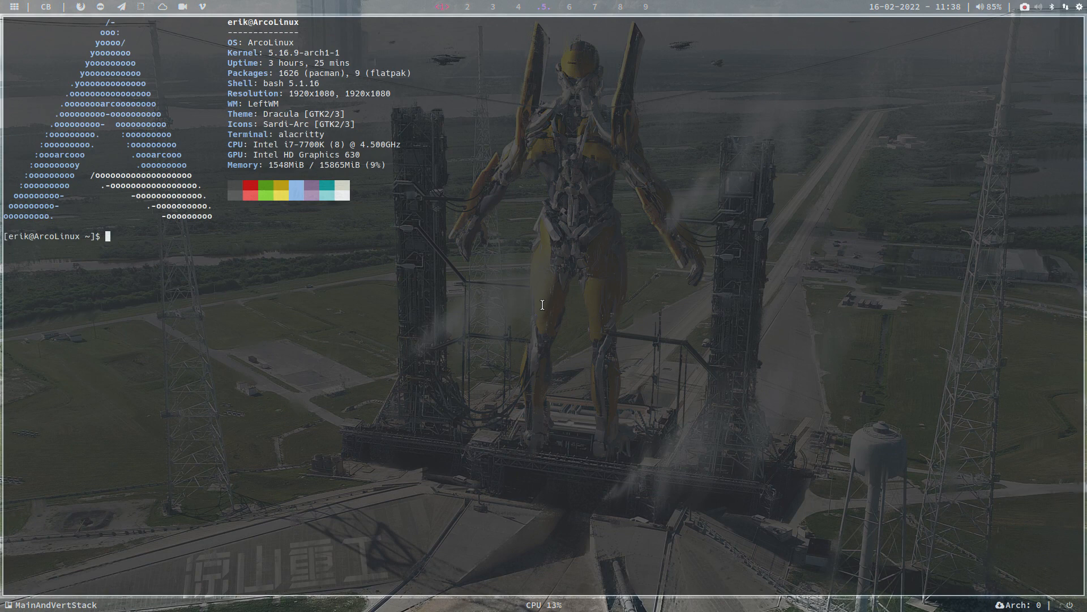
Search the AUR with 'yay flightgear' and mark the flightgear-data package name.
{"action": "type", "text": "yay fligh"}
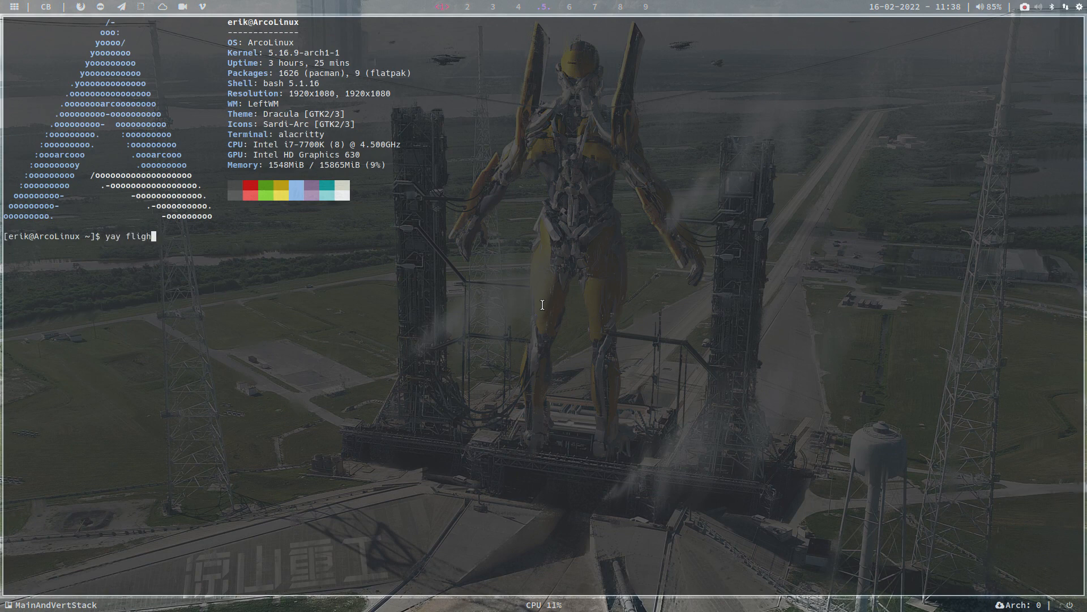
{"action": "type", "text": "gear"}
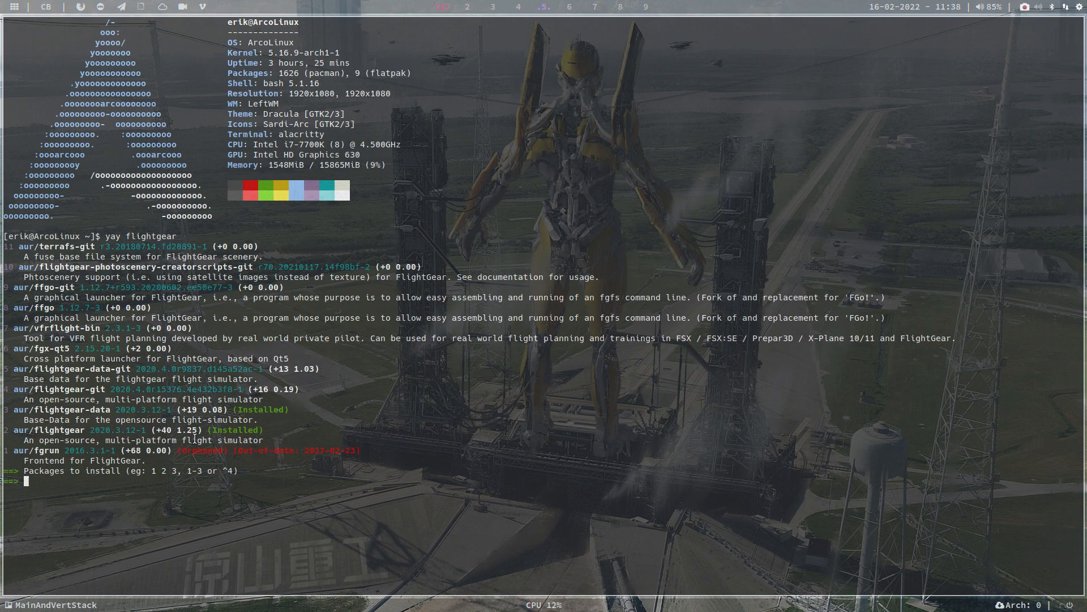
{"action": "double_click", "coordinate": [69, 409]}
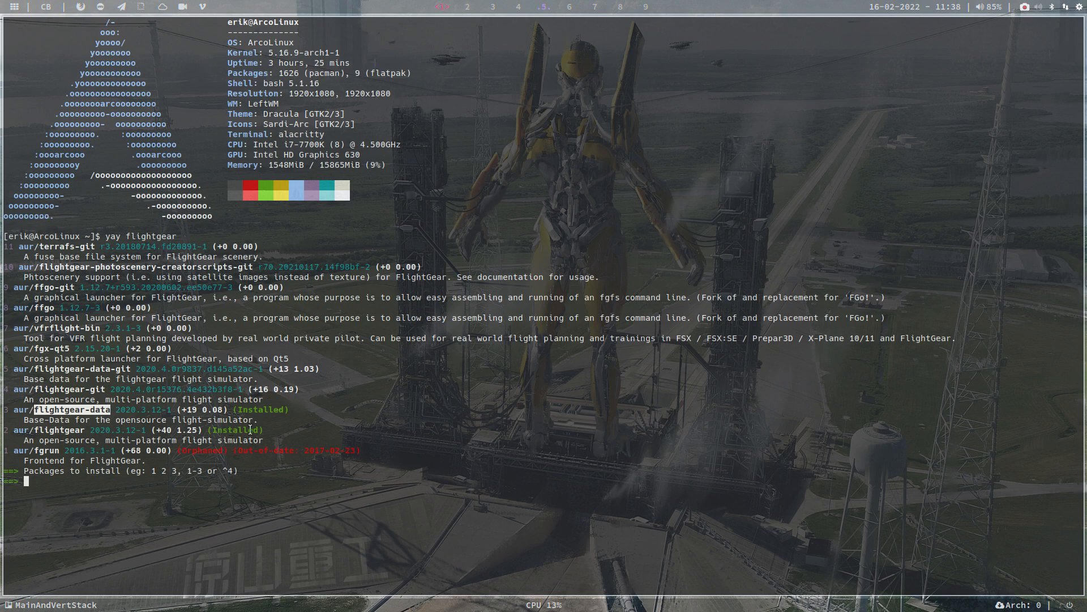
{"action": "mouse_move", "coordinate": [418, 409]}
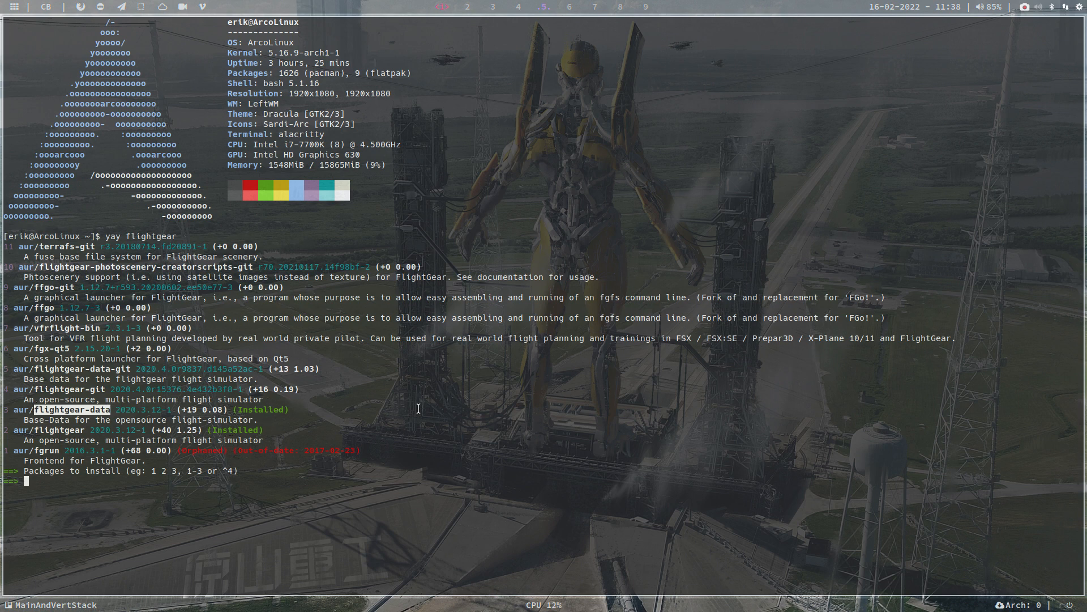
Leave the yay prompt, check the install log shows flightgear 2020.3.12-1, and search the launcher for 'fl'.
{"action": "key", "text": "ctrl+c"}
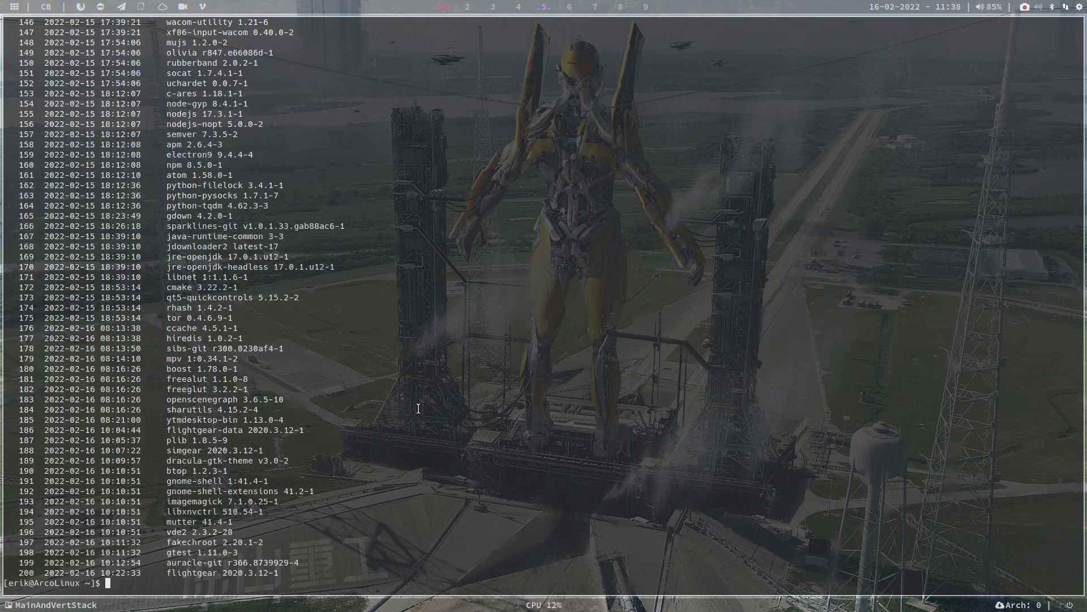
{"action": "double_click", "coordinate": [225, 572]}
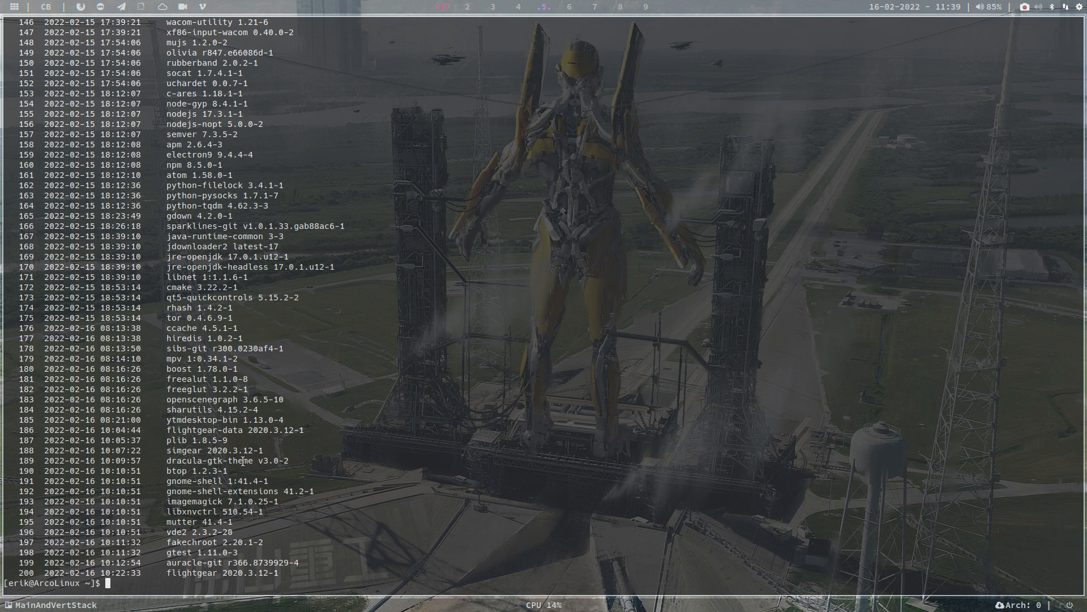
{"action": "double_click", "coordinate": [188, 449]}
{"action": "type", "text": "fl"}
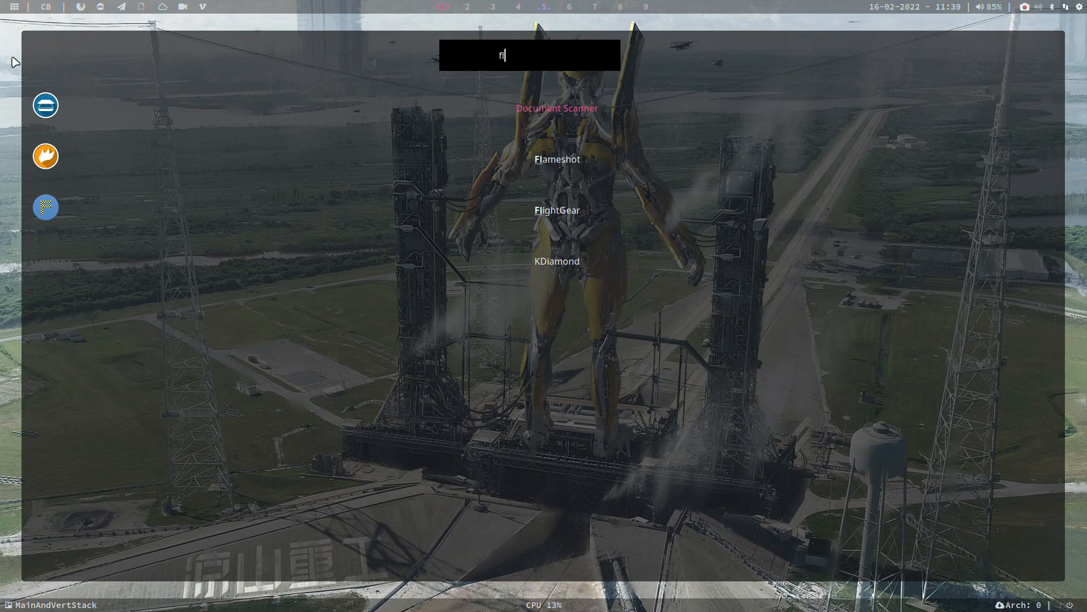
Launch FlightGear from the launcher and get the Cessna C172P airborne in cockpit view.
{"action": "left_click", "coordinate": [556, 211]}
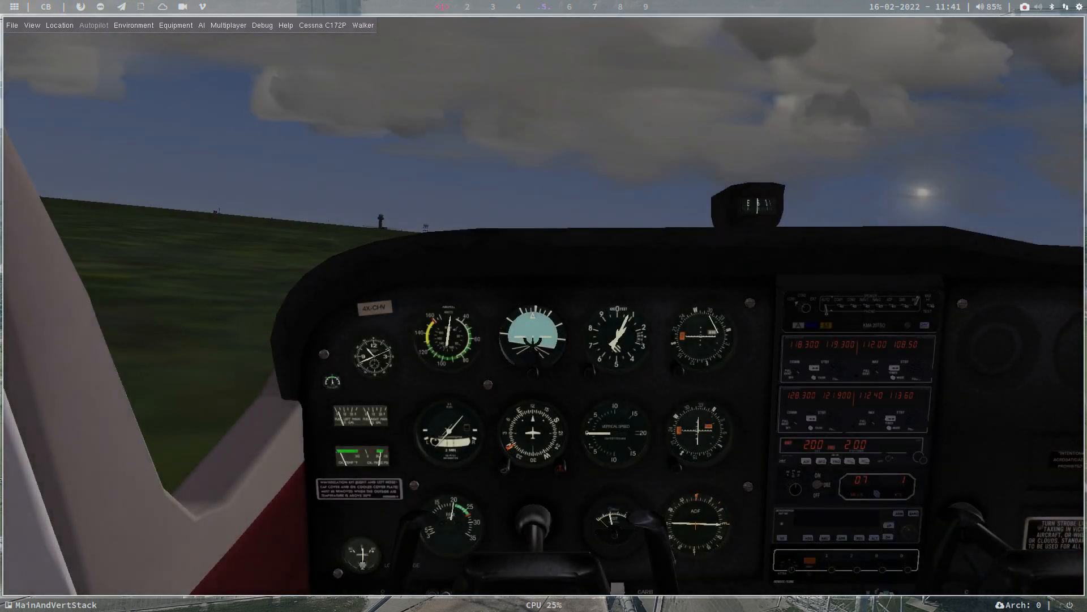
Browse the File, Location, Environment, Multiplayer, AI, Debug and Help menus in turn.
{"action": "left_click", "coordinate": [12, 25]}
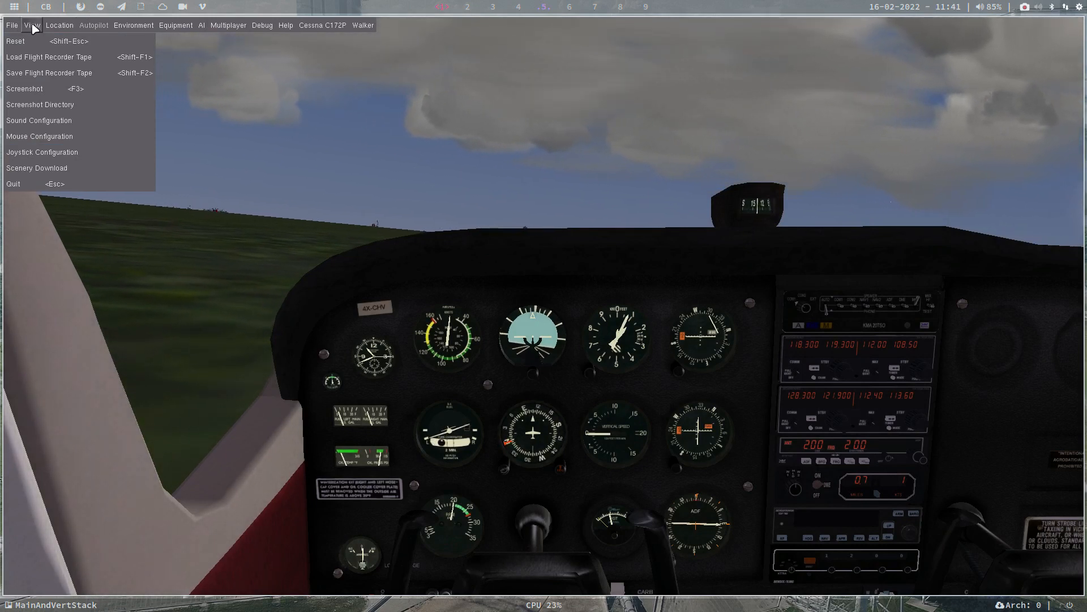
{"action": "left_click", "coordinate": [32, 25]}
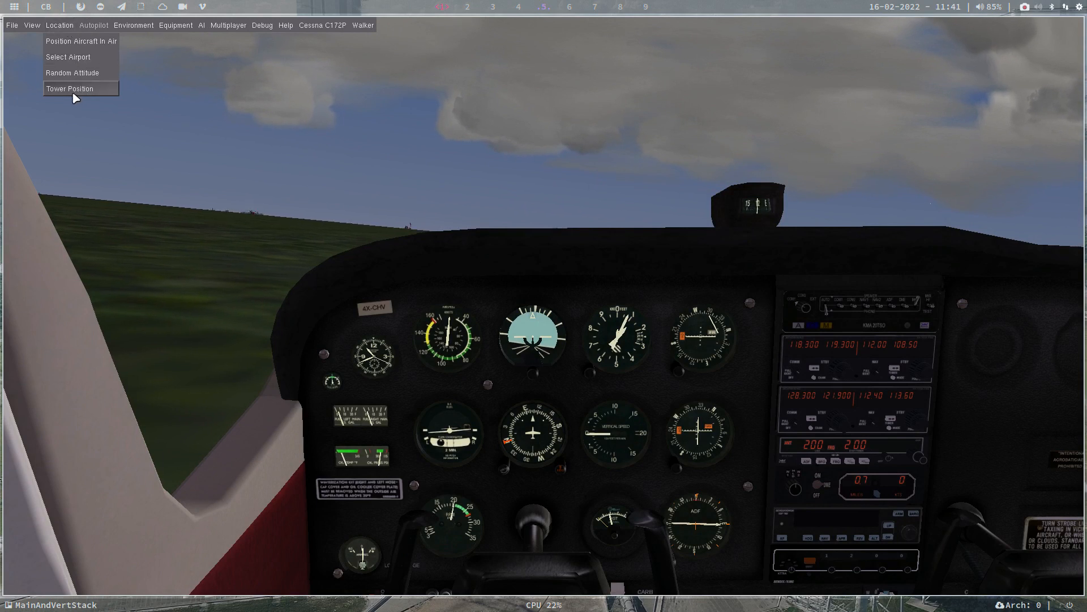
{"action": "left_click", "coordinate": [133, 25]}
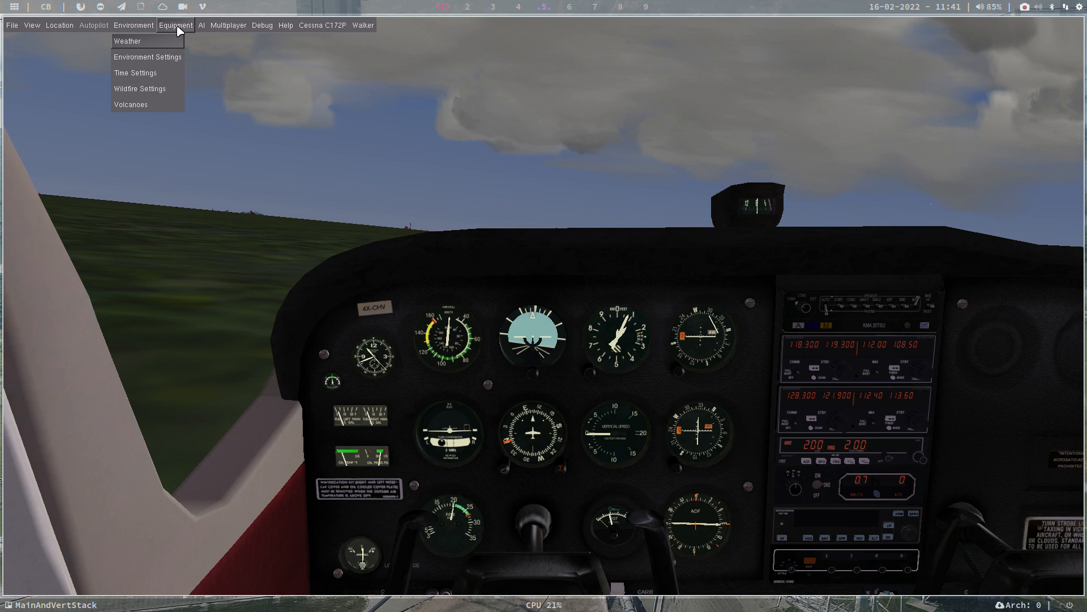
{"action": "left_click", "coordinate": [228, 25]}
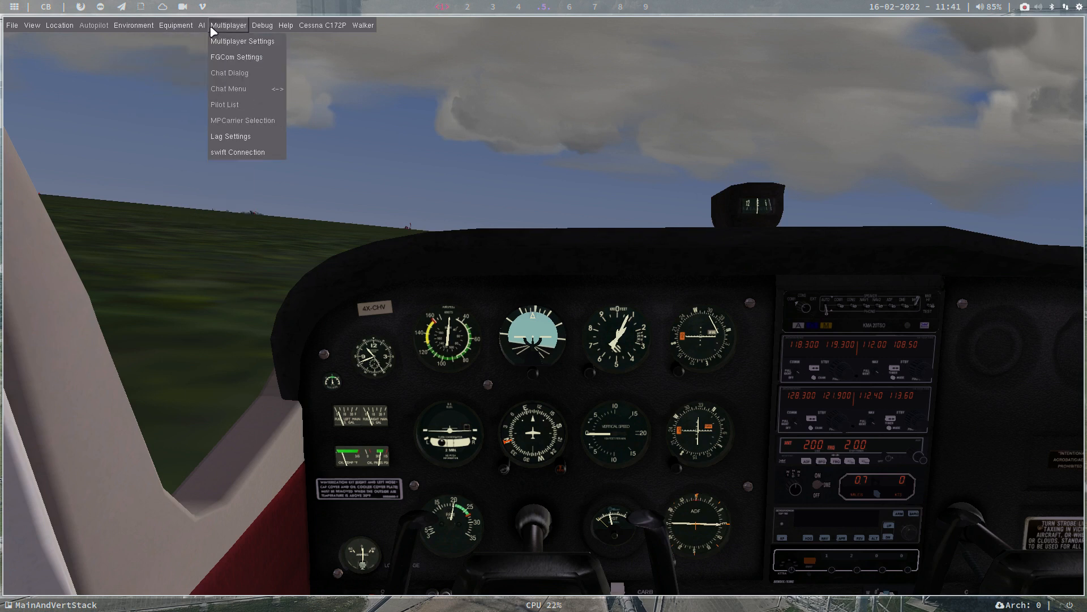
{"action": "left_click", "coordinate": [201, 25]}
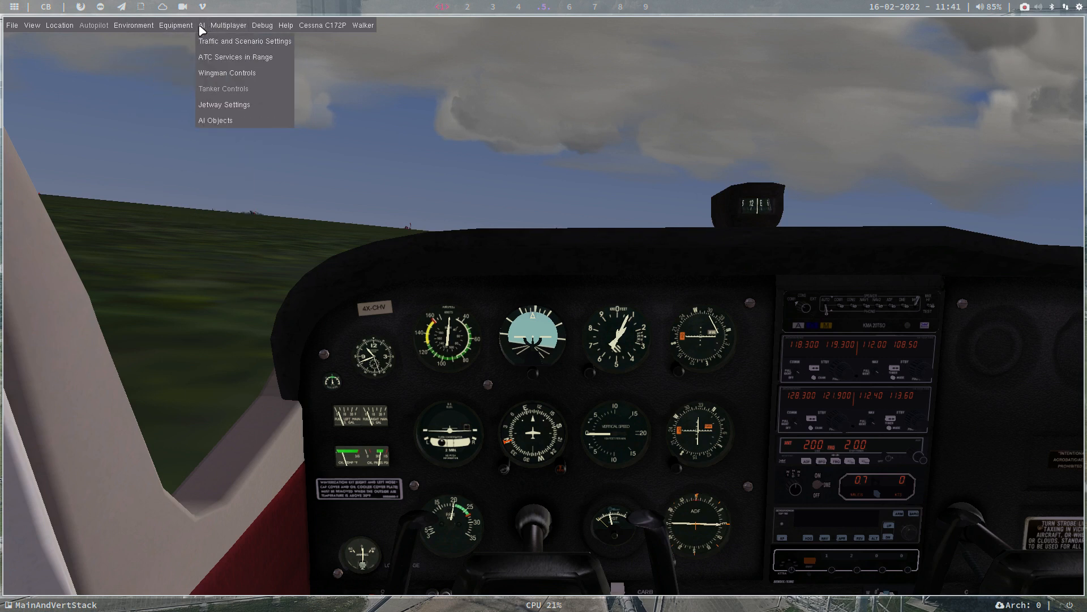
{"action": "left_click", "coordinate": [262, 25]}
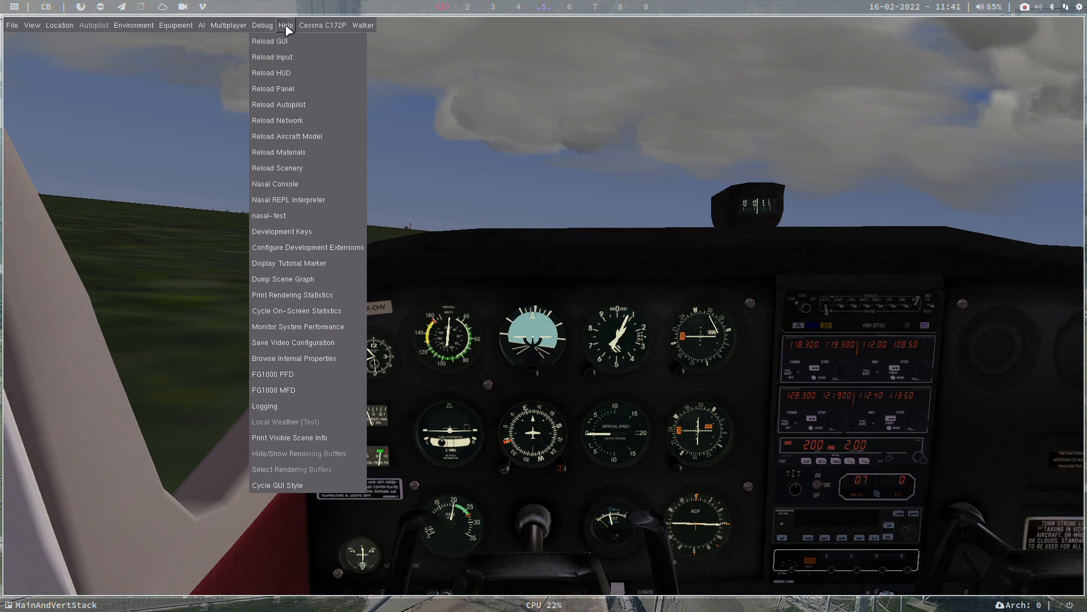
{"action": "left_click", "coordinate": [285, 25]}
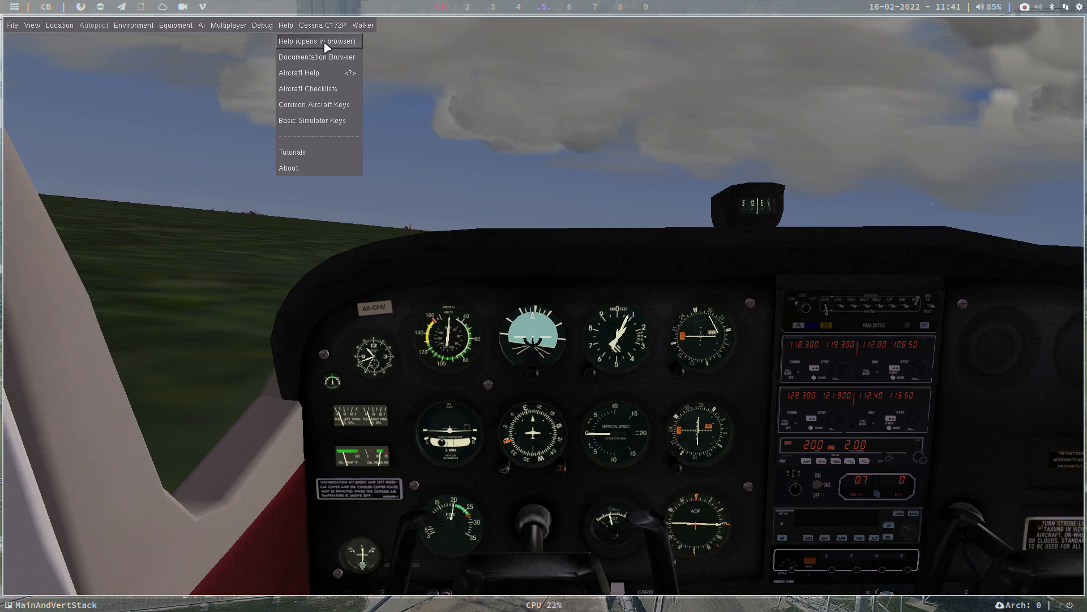
{"action": "mouse_move", "coordinate": [318, 56]}
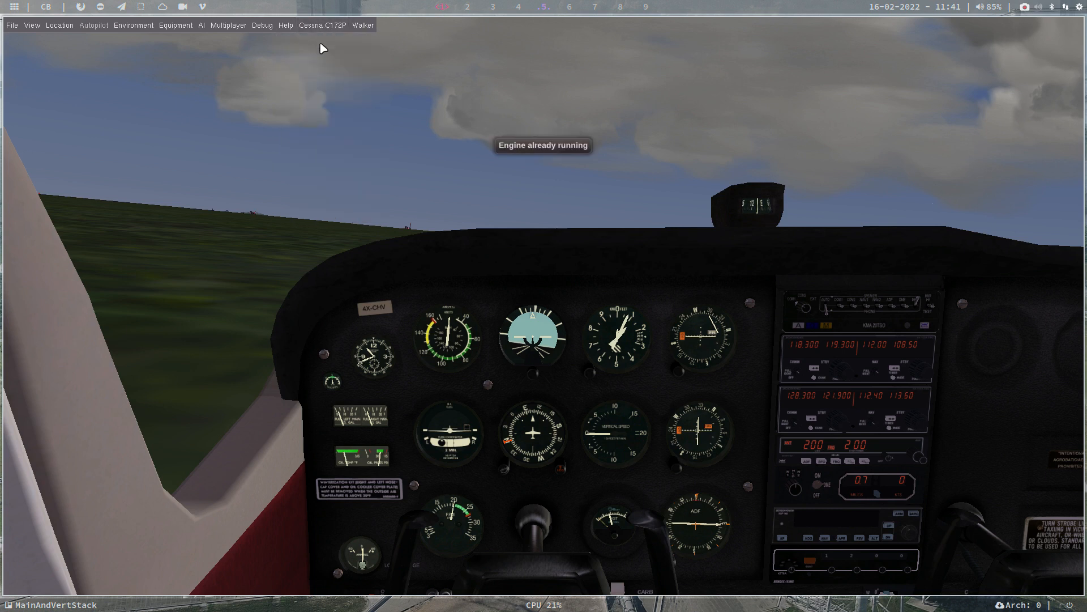
View the Cessna C172P Aircraft Options dialog, close it unchanged, and bring up the File menu.
{"action": "left_click", "coordinate": [321, 24]}
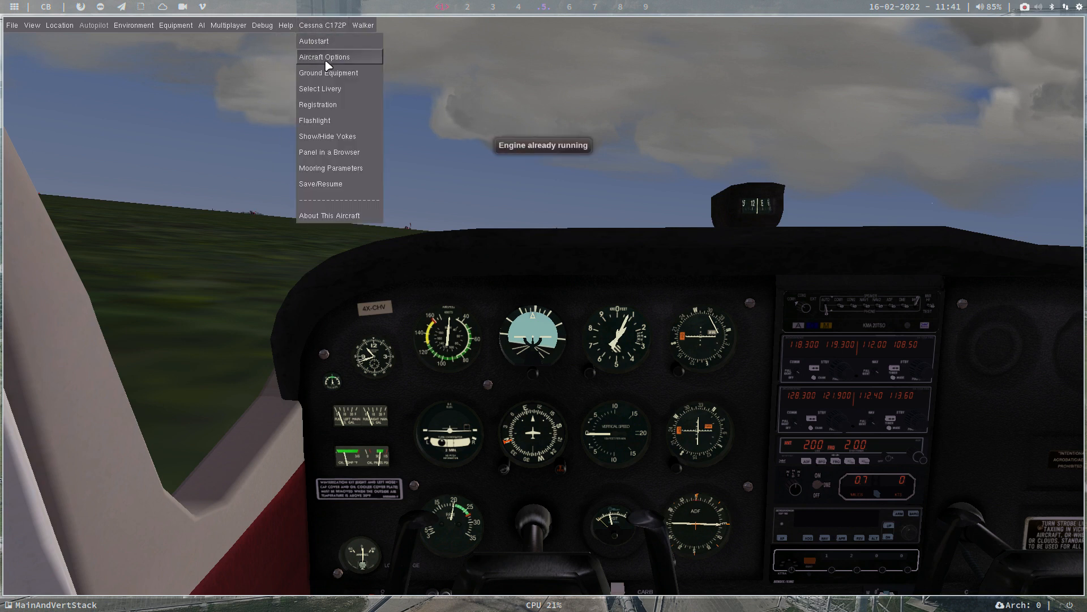
{"action": "left_click", "coordinate": [324, 56]}
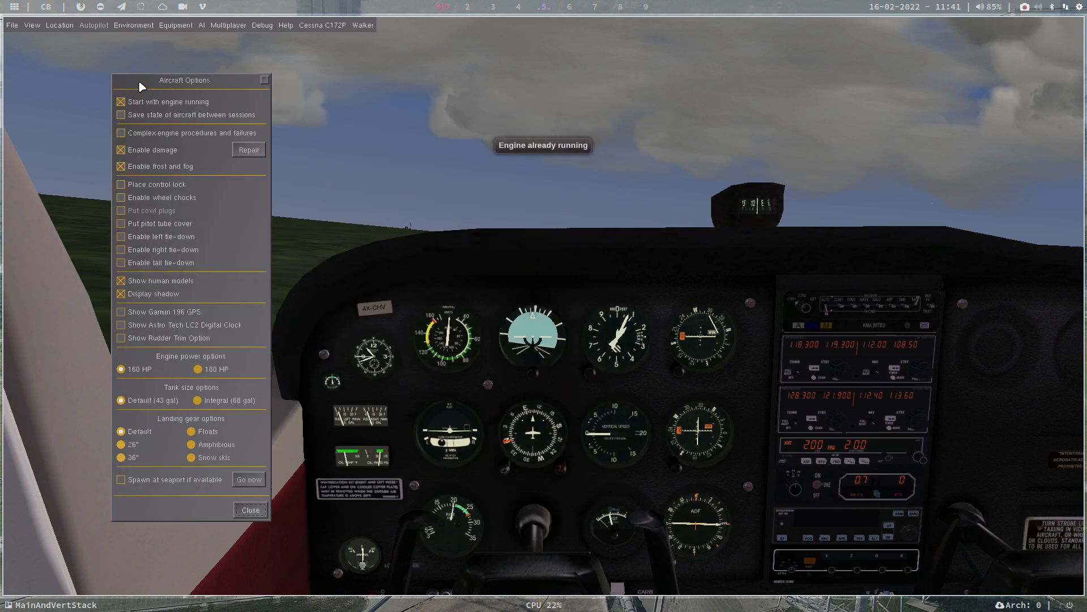
{"action": "left_click", "coordinate": [321, 25]}
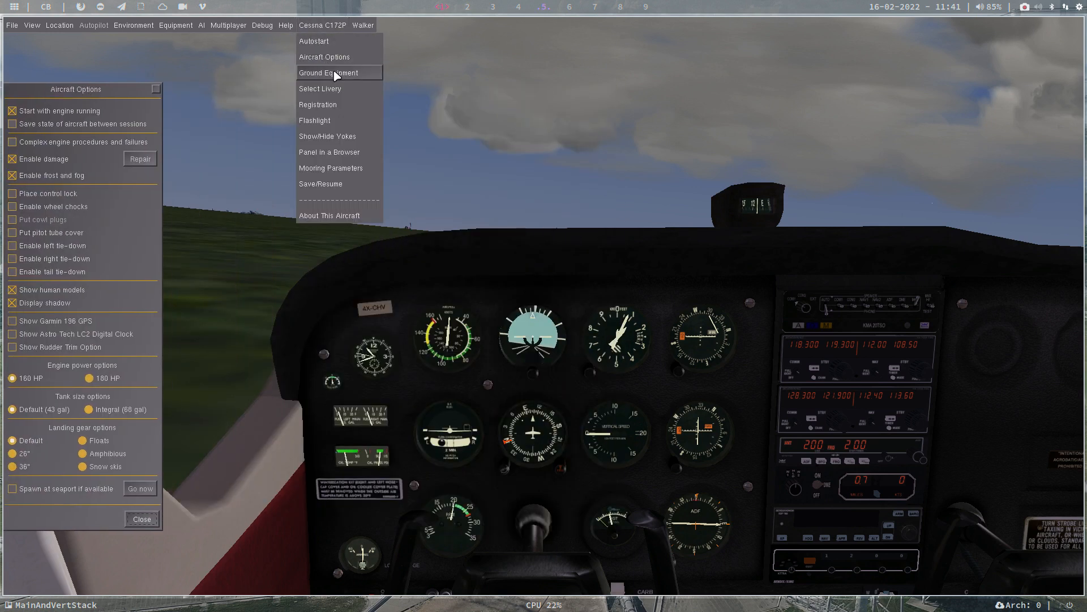
{"action": "mouse_move", "coordinate": [319, 222]}
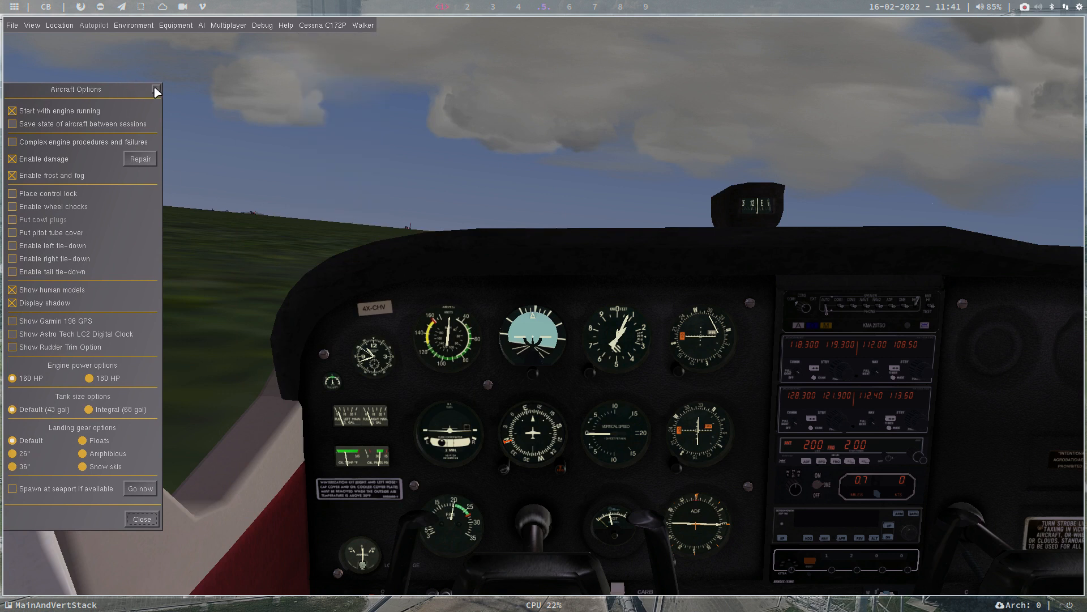
{"action": "left_click", "coordinate": [142, 519]}
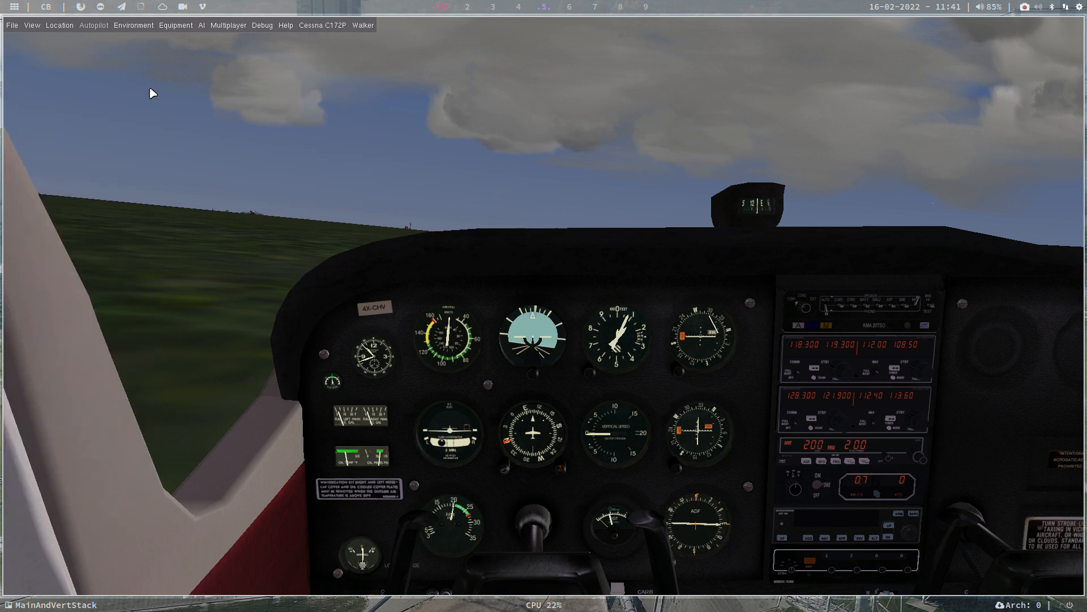
{"action": "left_click", "coordinate": [12, 25]}
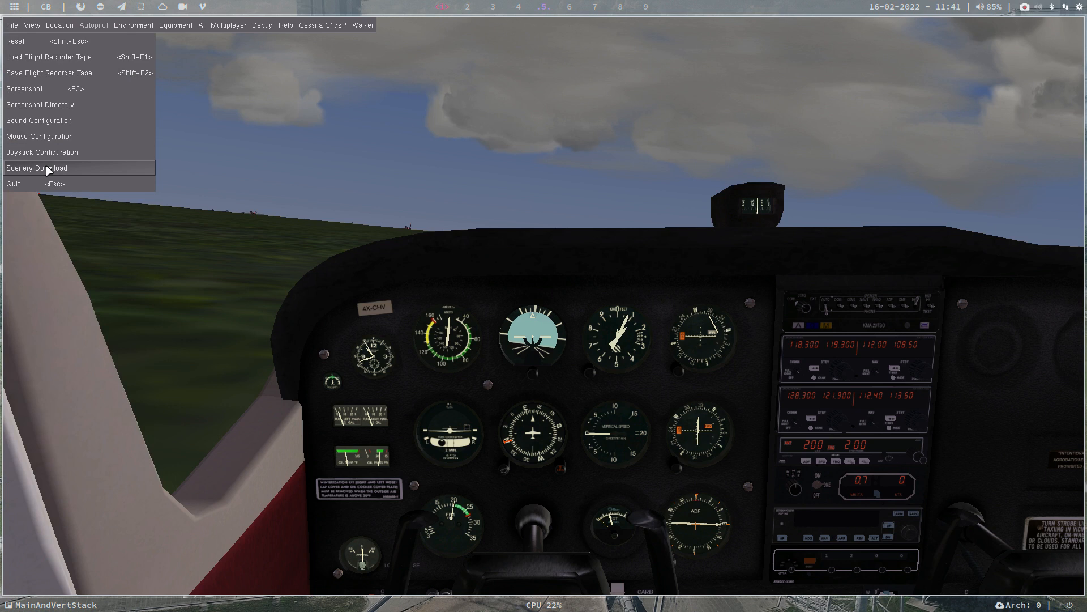
{"action": "mouse_move", "coordinate": [46, 135]}
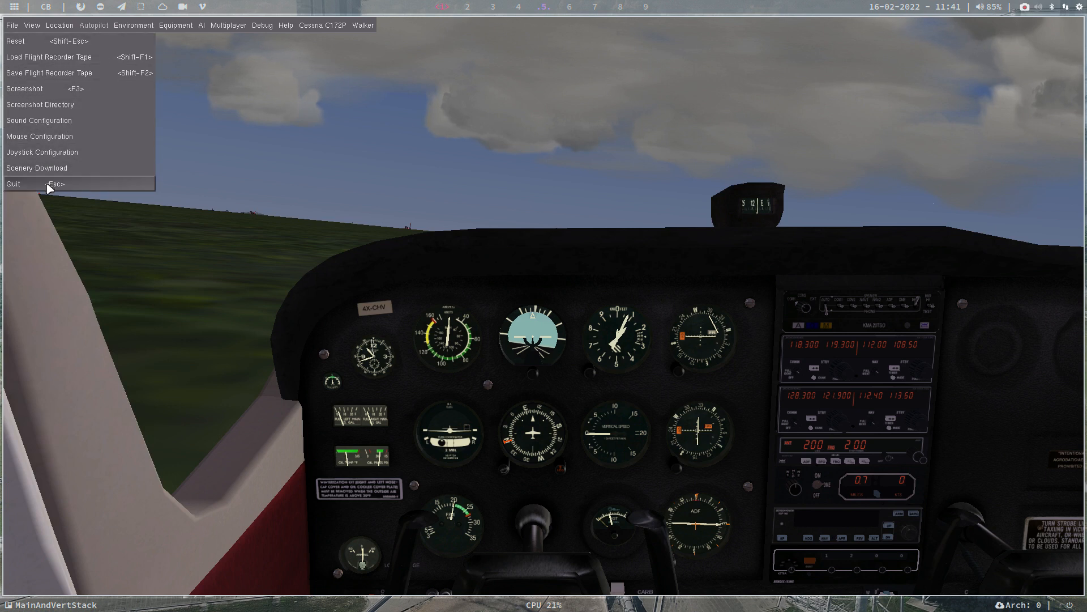
Choose Quit so the 'Exit FlightGear?' confirmation appears.
{"action": "left_click", "coordinate": [12, 183]}
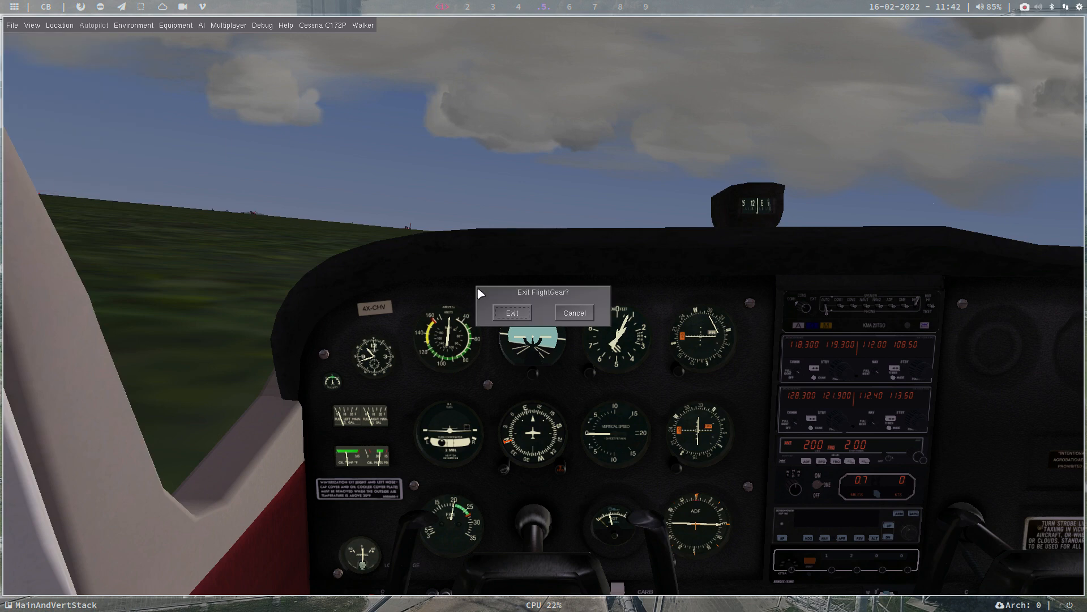